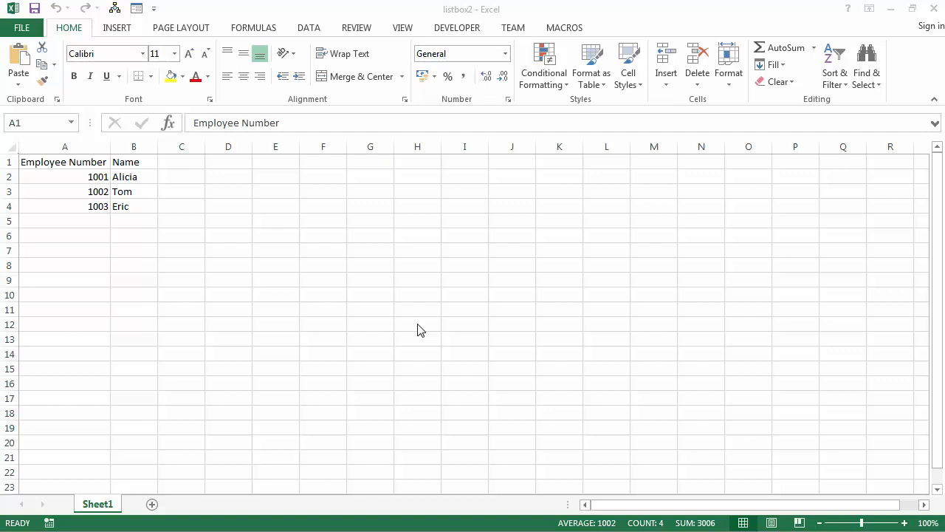
mouse_move(122, 192)
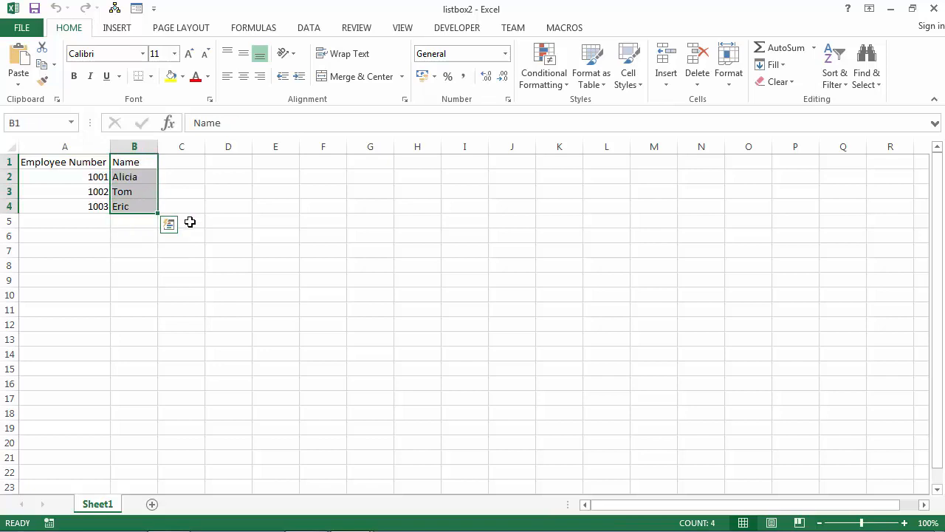
Select employee number 1001 and the names Alicia and Tom on Sheet1.
left_click_drag(134, 162, 133, 206)
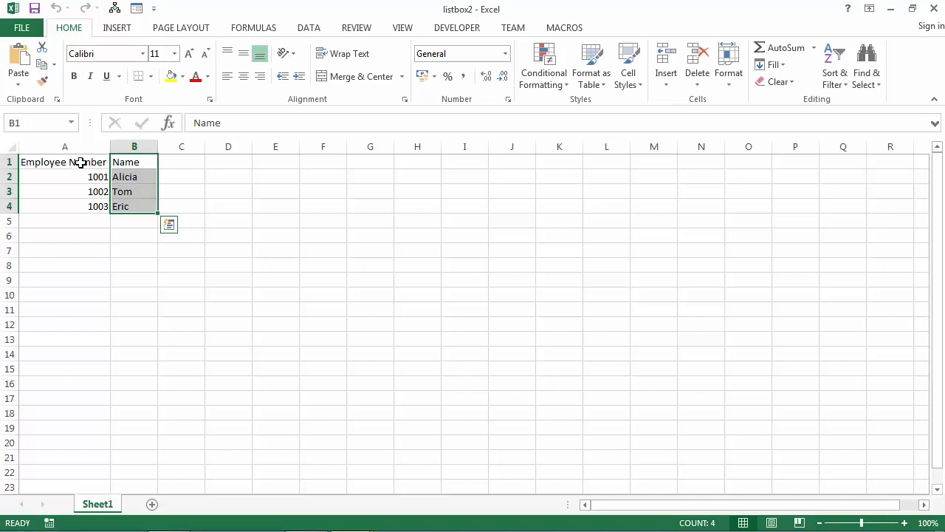
left_click(64, 177)
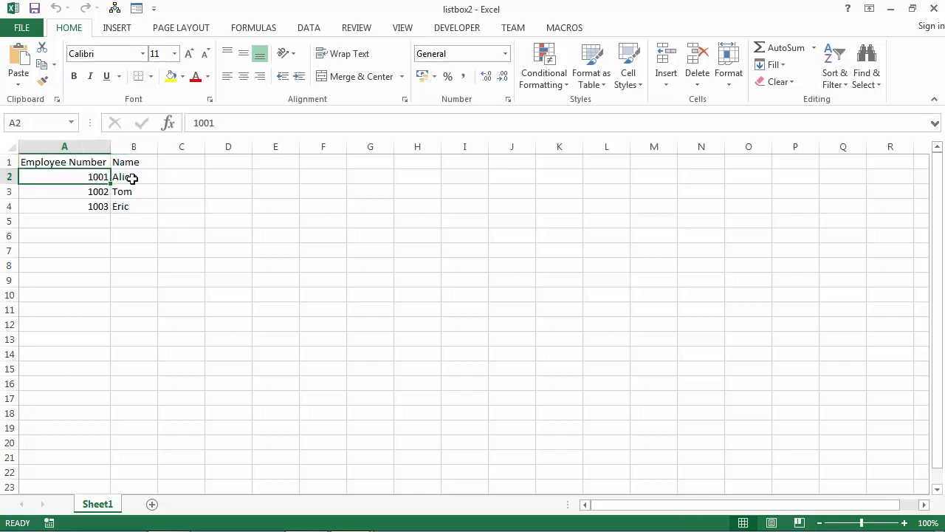
left_click(134, 177)
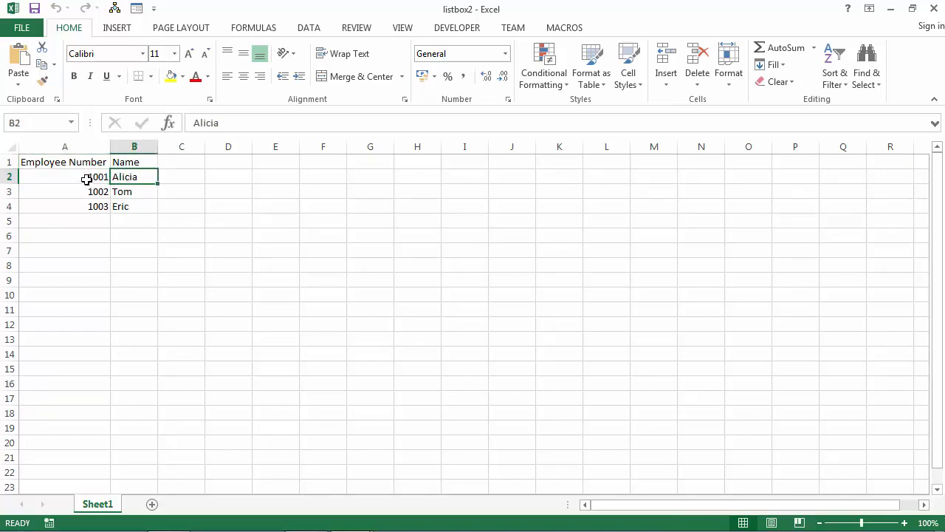
left_click(64, 176)
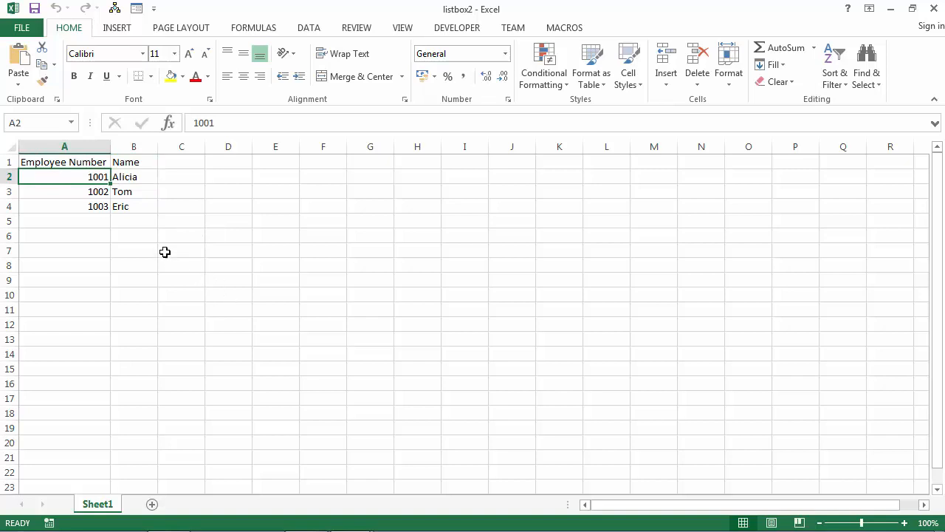
left_click(134, 191)
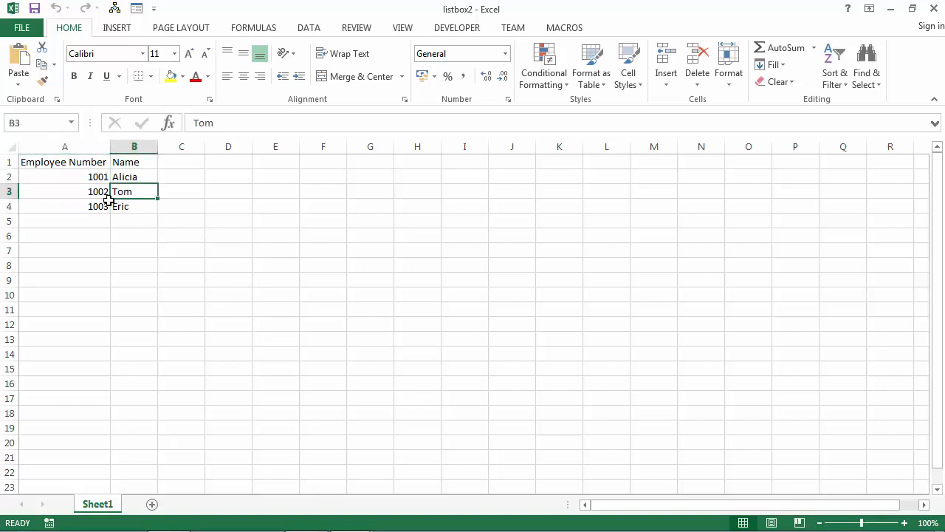
mouse_move(174, 261)
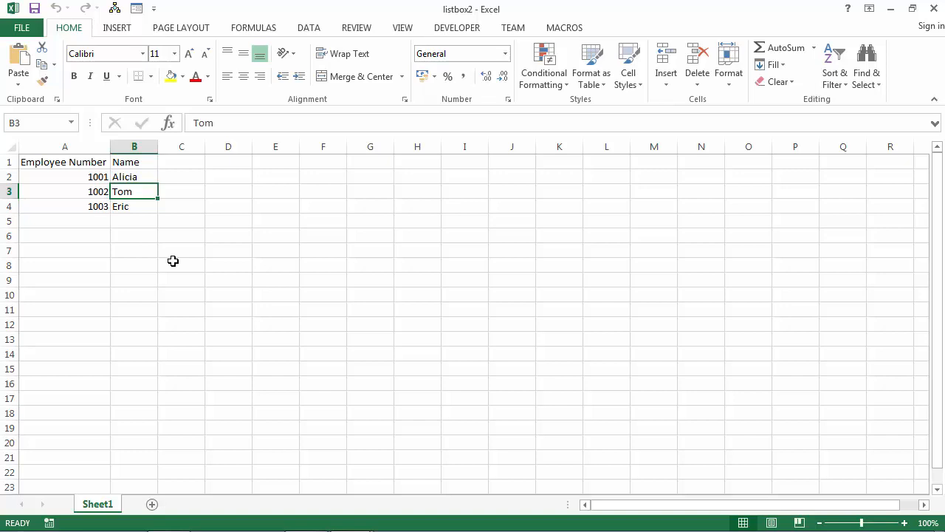
mouse_move(128, 426)
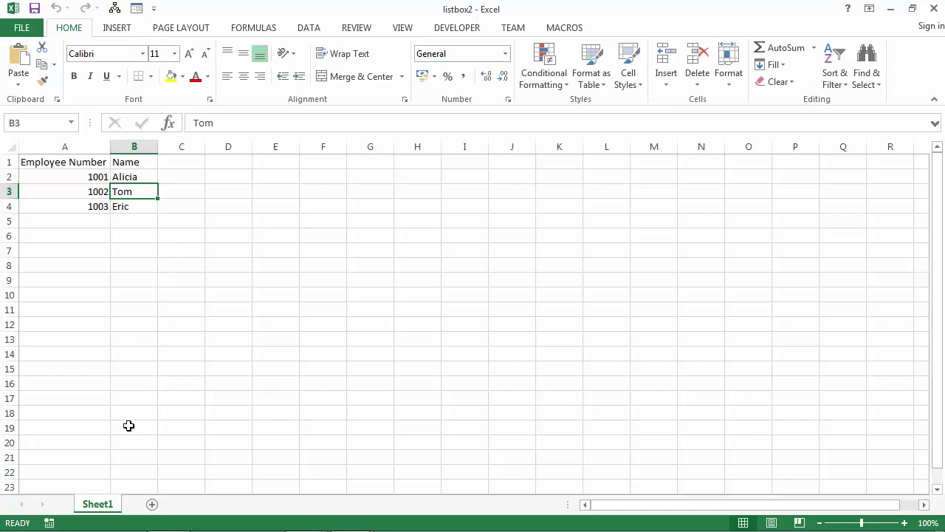
Open Sheet1's code in the VBA editor and show the lbEmployees list box properties.
right_click(96, 503)
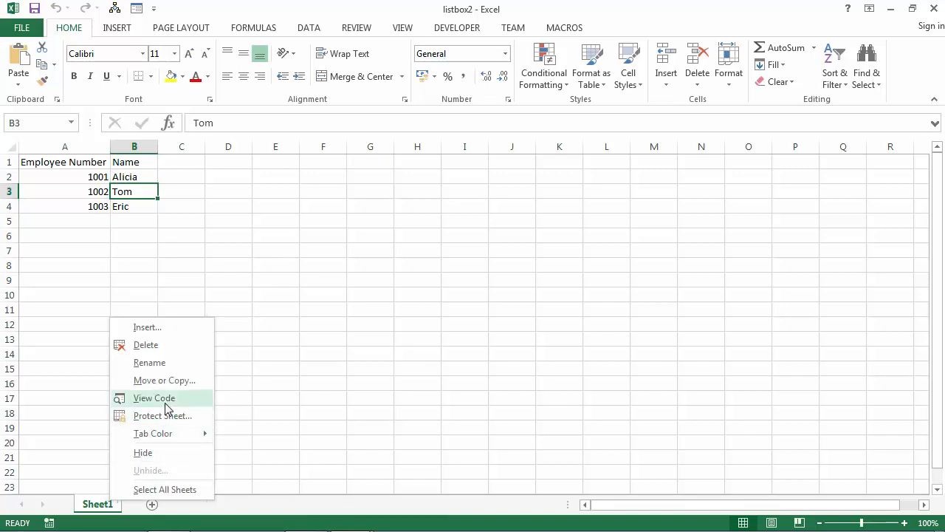
left_click(155, 397)
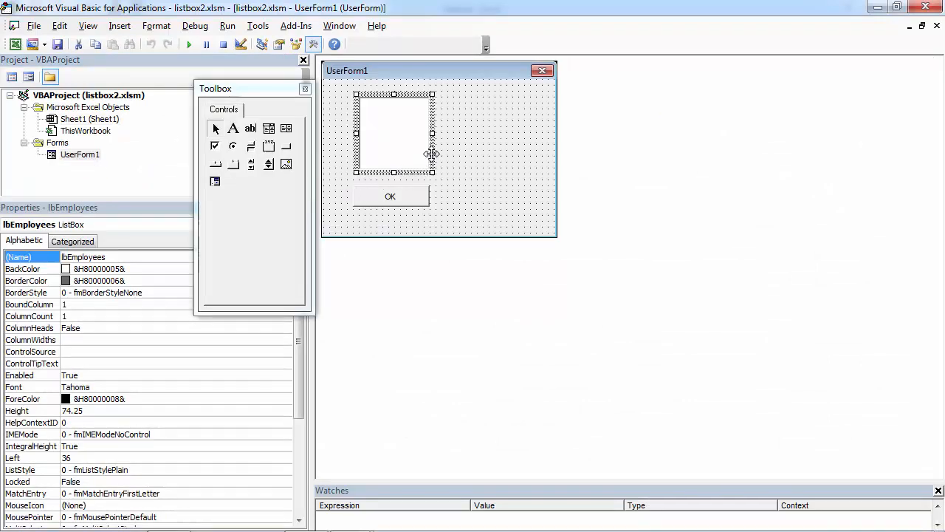
left_click_drag(251, 89, 672, 78)
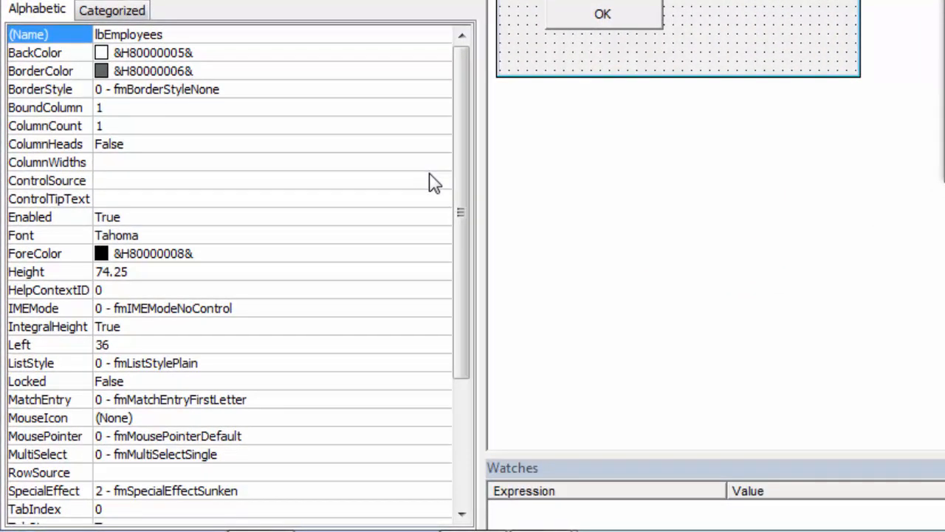
scroll("down", 3)
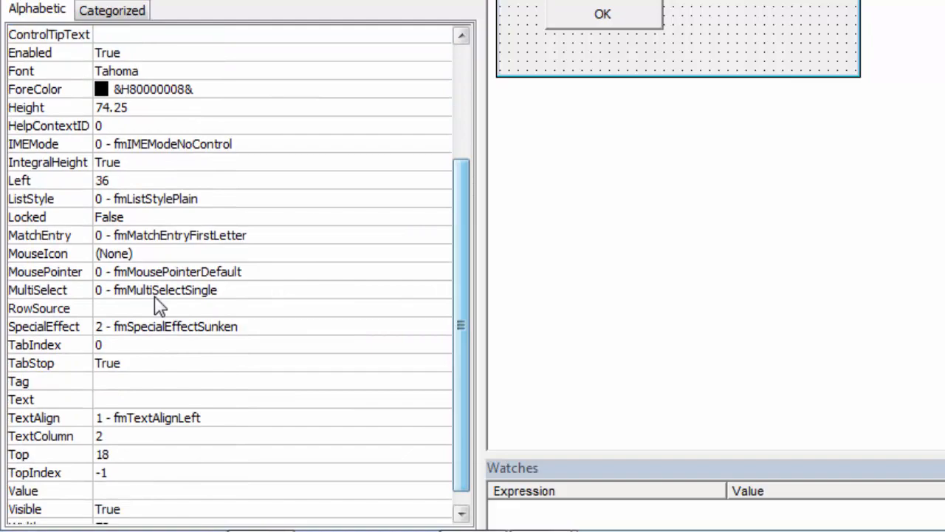
left_click(40, 308)
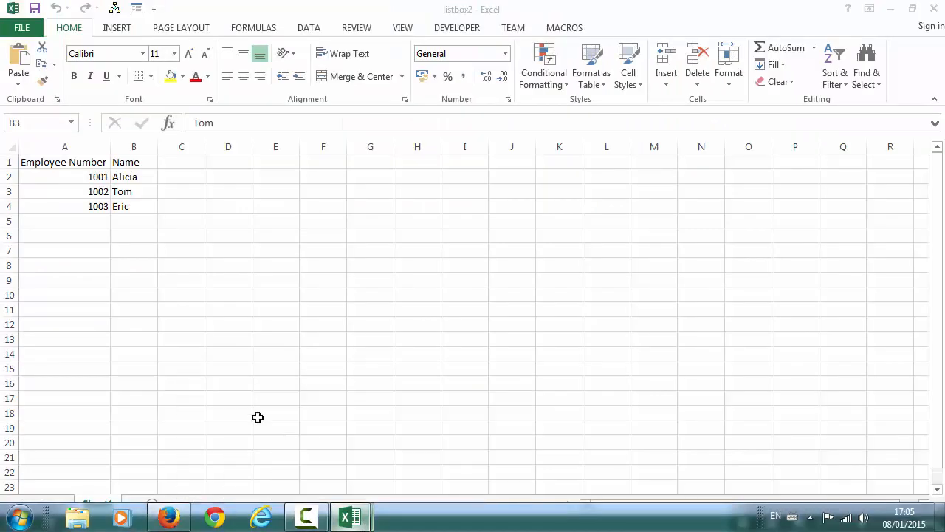
left_click_drag(65, 176, 133, 192)
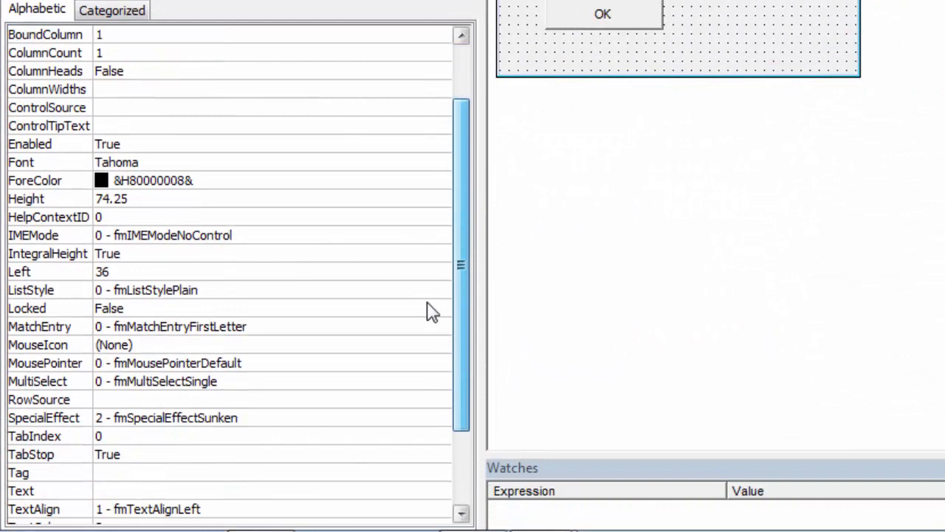
Set lbEmployees RowSource to =Sheet1!A2:B3 with ColumnCount 2.
left_click(38, 398)
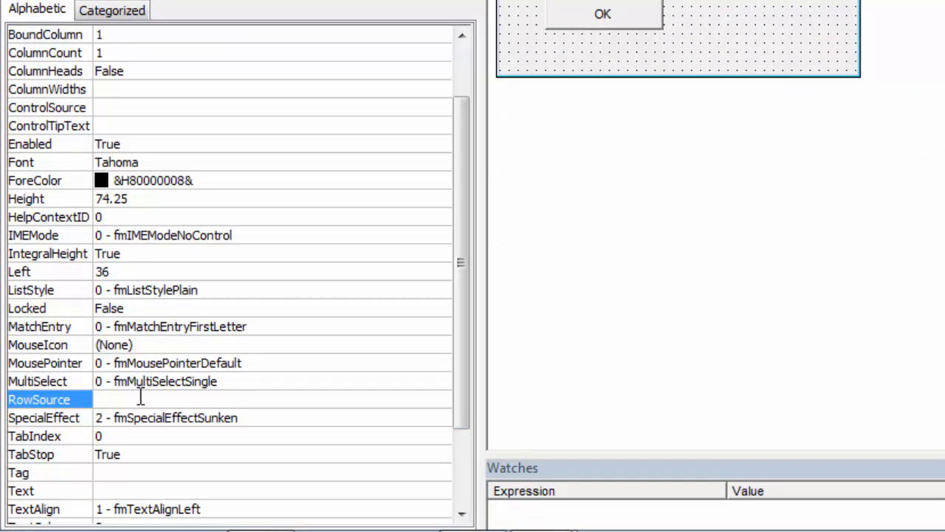
type("=Sheet1")
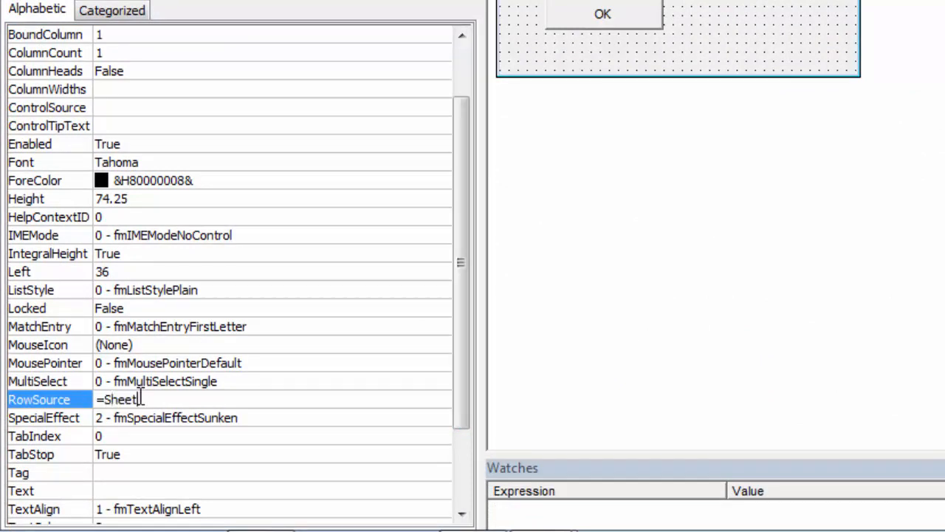
type("!")
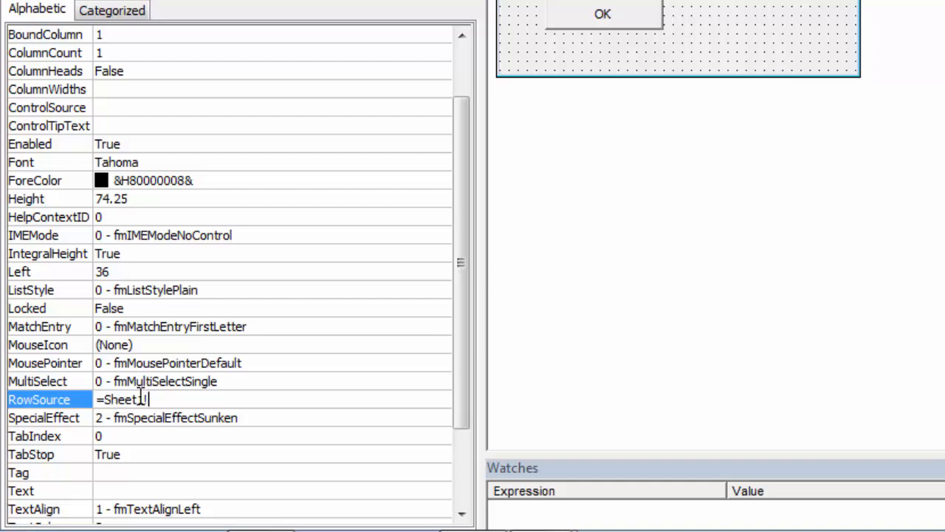
type("A2:")
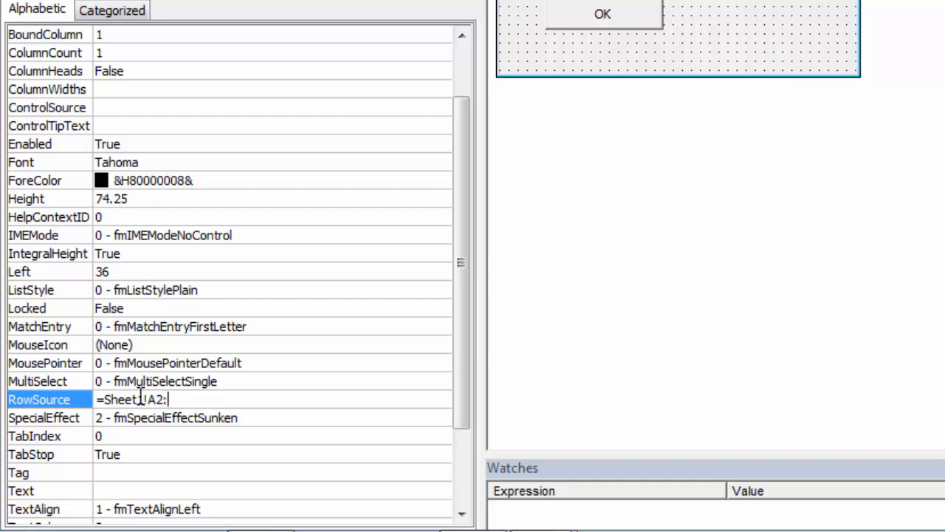
type("B3")
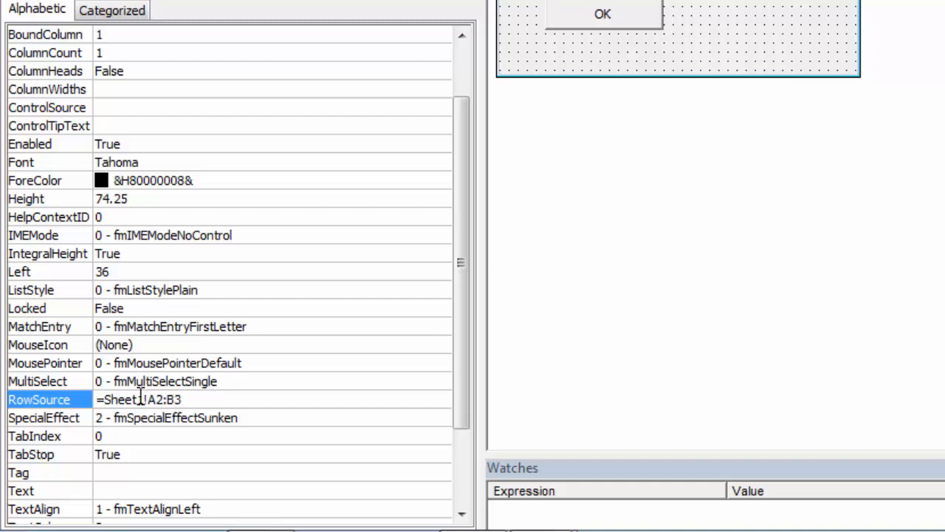
scroll("up", 3)
type("2")
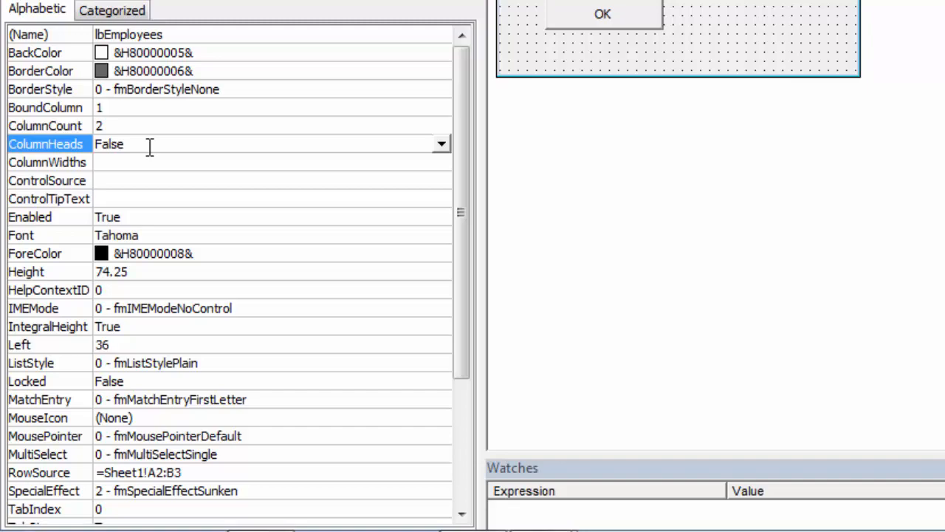
mouse_move(460, 183)
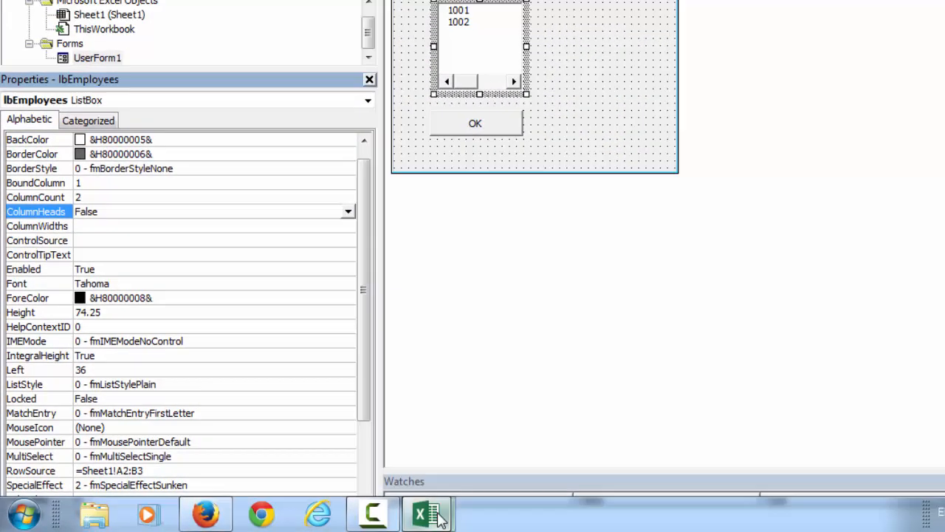
Check the Name and Employee Number columns in A1:B4, then return to the VBA editor.
left_click(424, 512)
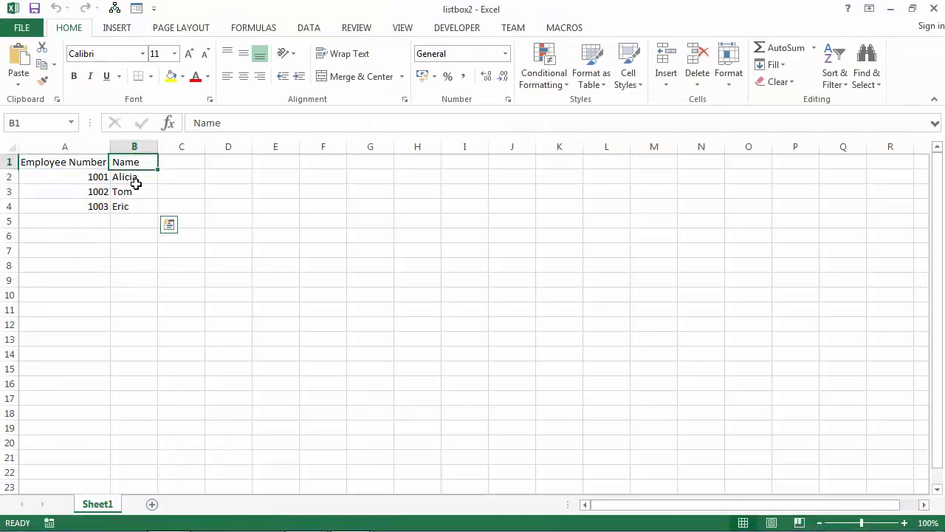
left_click_drag(134, 162, 133, 206)
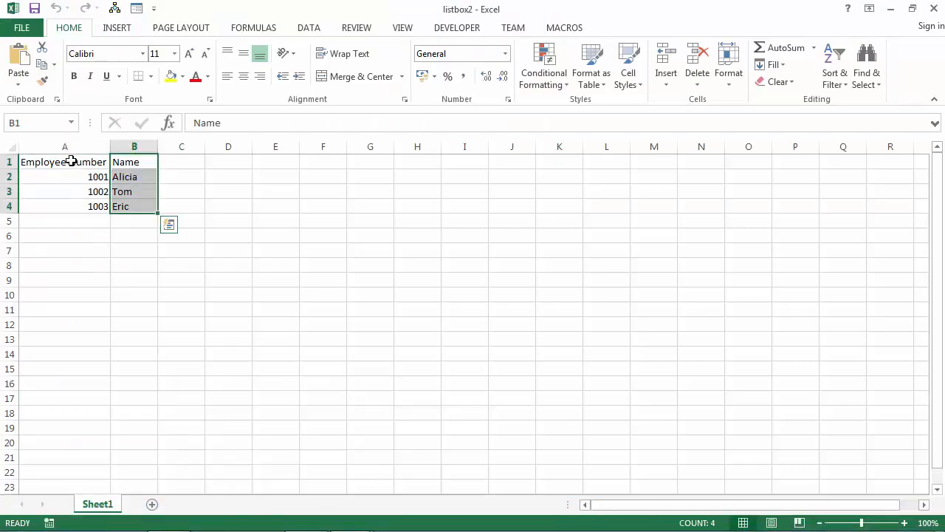
left_click(65, 162)
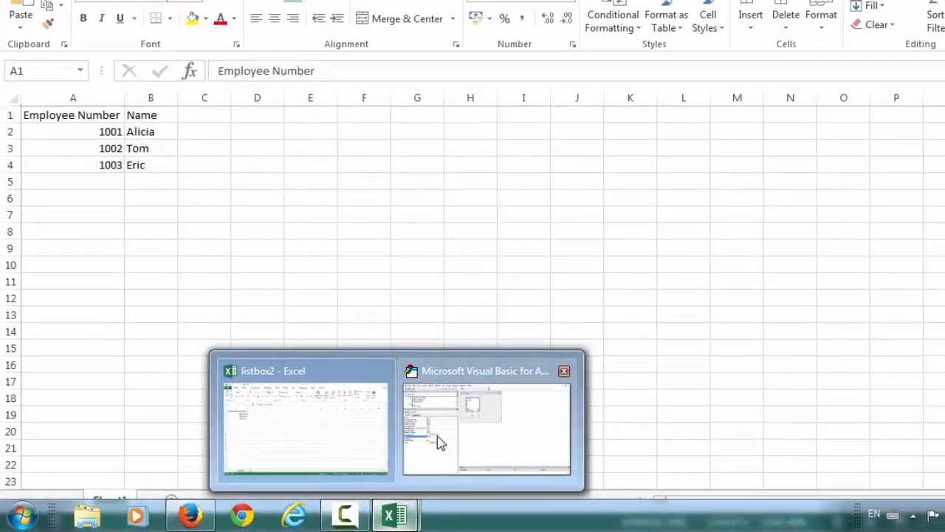
left_click(486, 424)
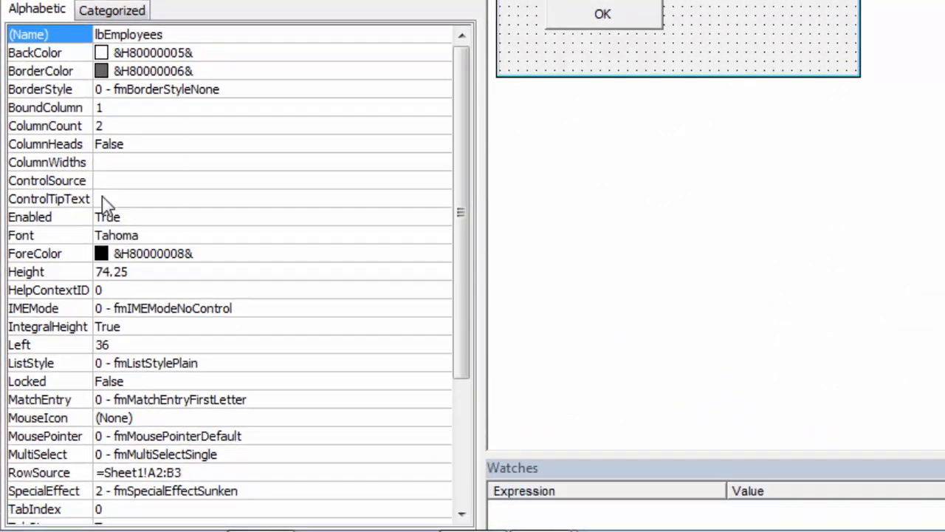
mouse_move(89, 221)
type("0")
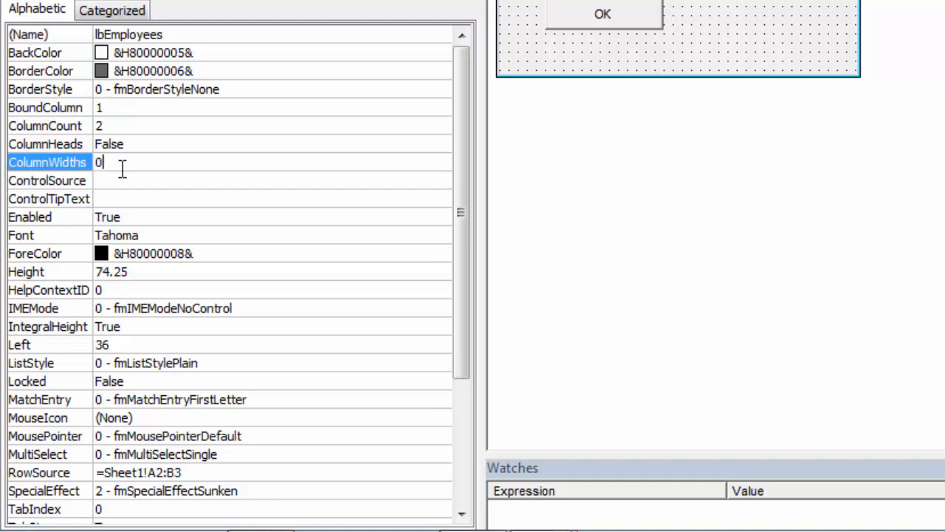
Set lbEmployees ColumnWidths to 0;50.
type(";")
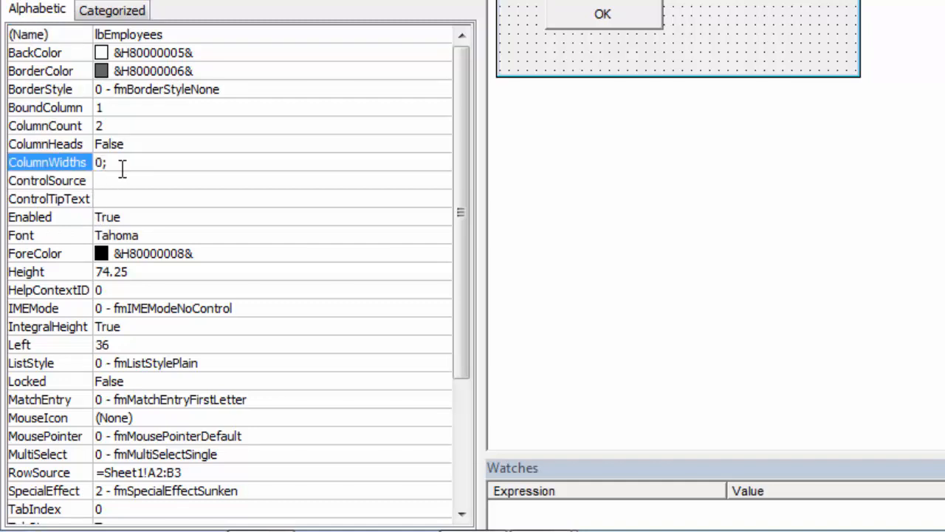
type("50")
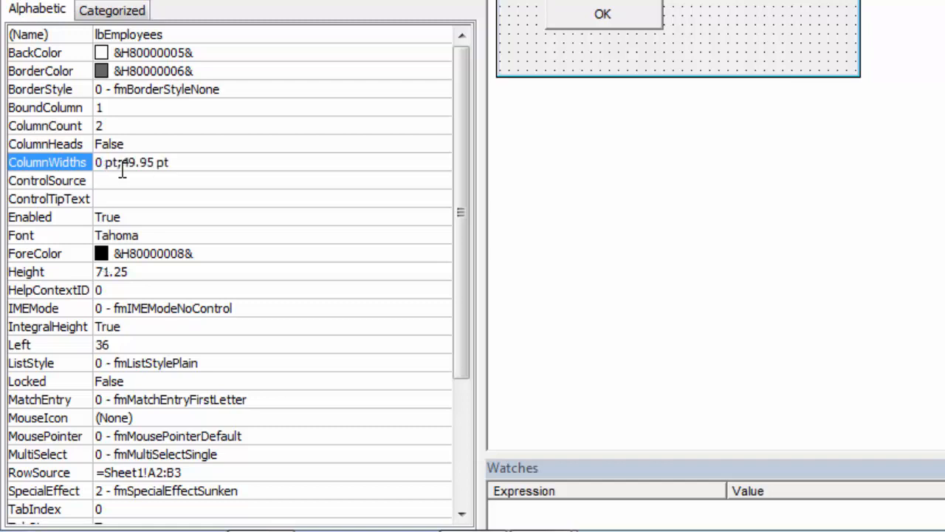
mouse_move(305, 161)
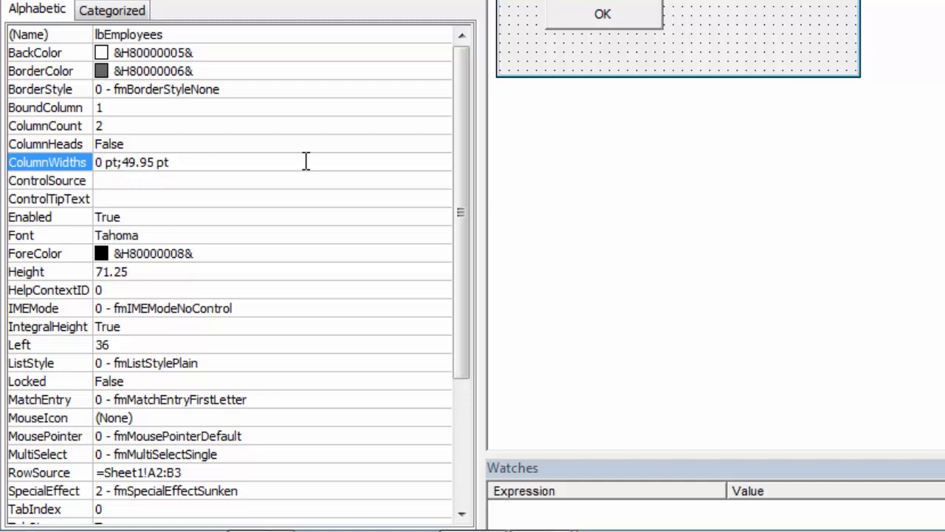
mouse_move(598, 406)
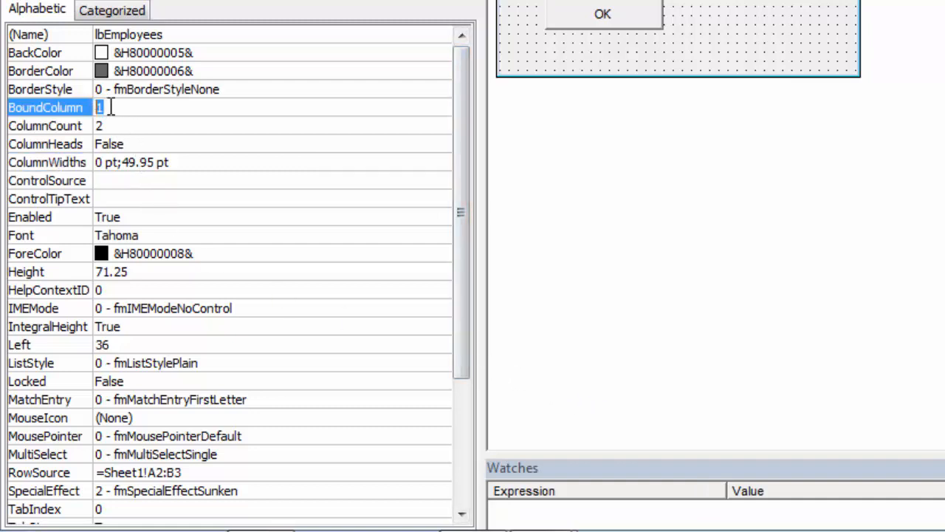
Keep BoundColumn at 1, review TextColumn and Top, then select the OK button.
left_click(28, 34)
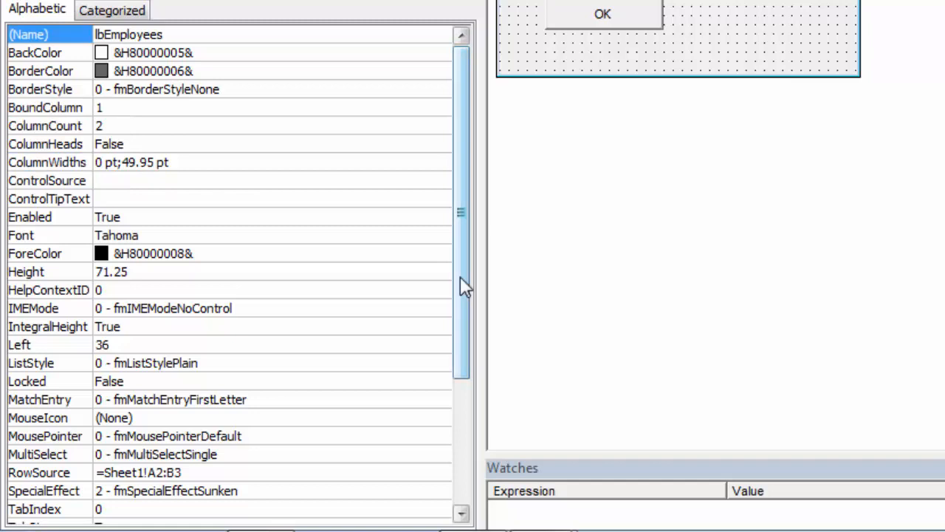
scroll("down", 3)
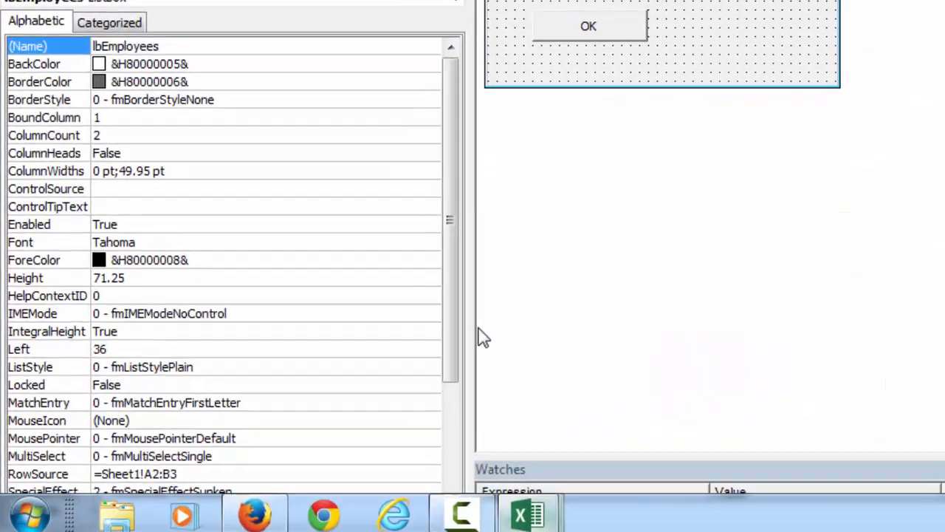
scroll("down", 3)
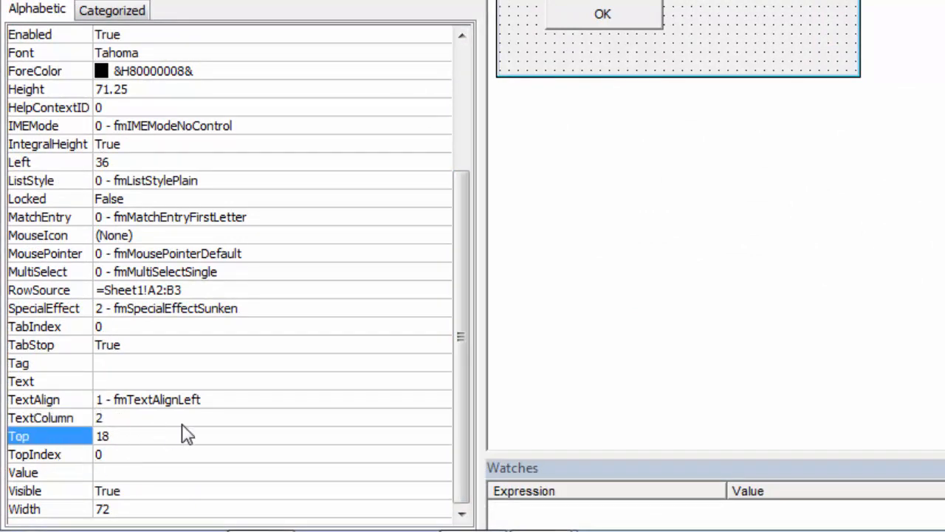
left_click(603, 13)
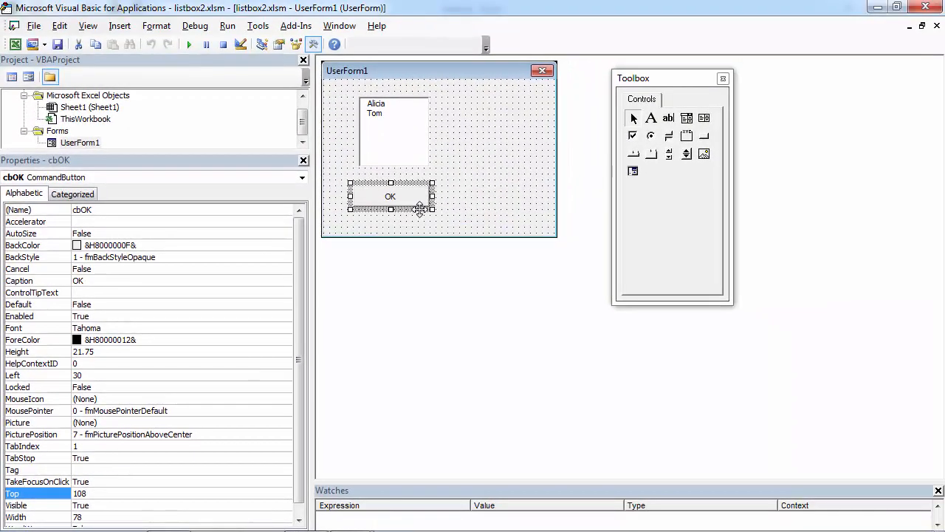
In cbOK_Click, begin the line MsgBox "Selected Value: " &.
double_click(390, 196)
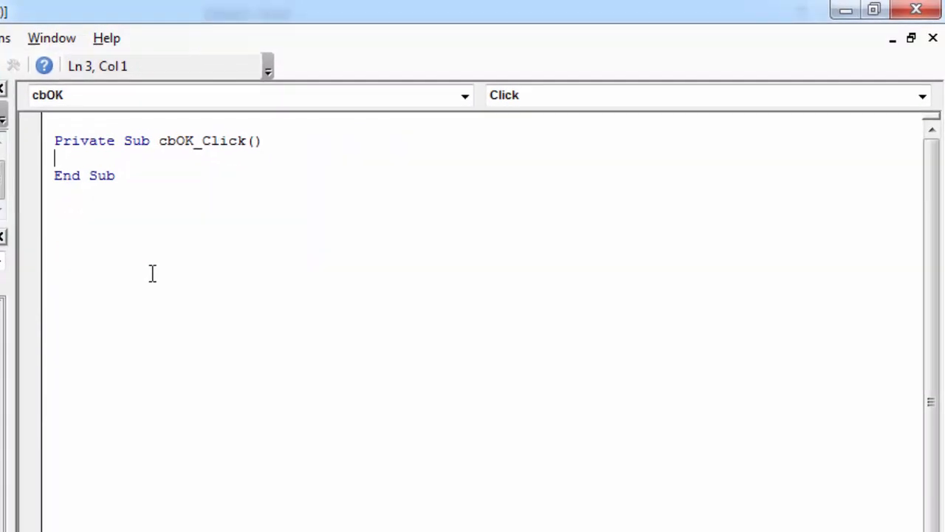
type("MsgBox")
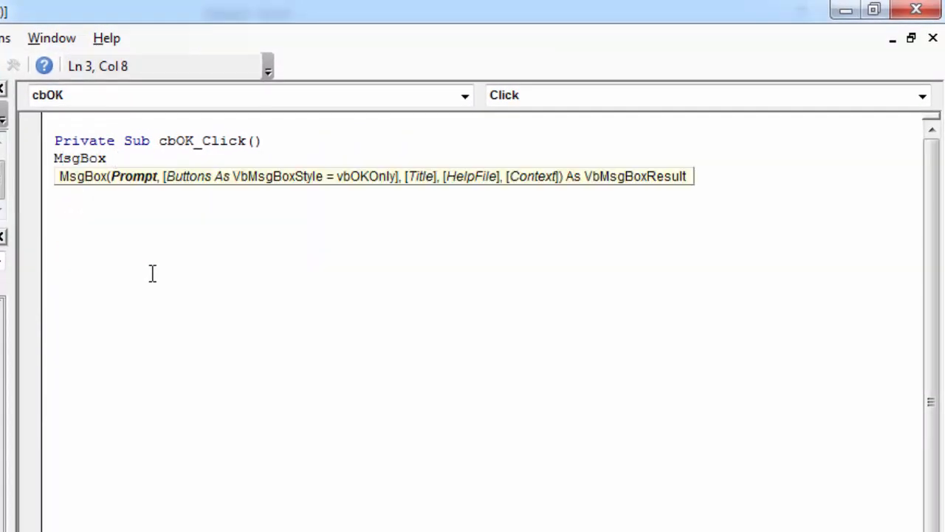
type("\"Sele")
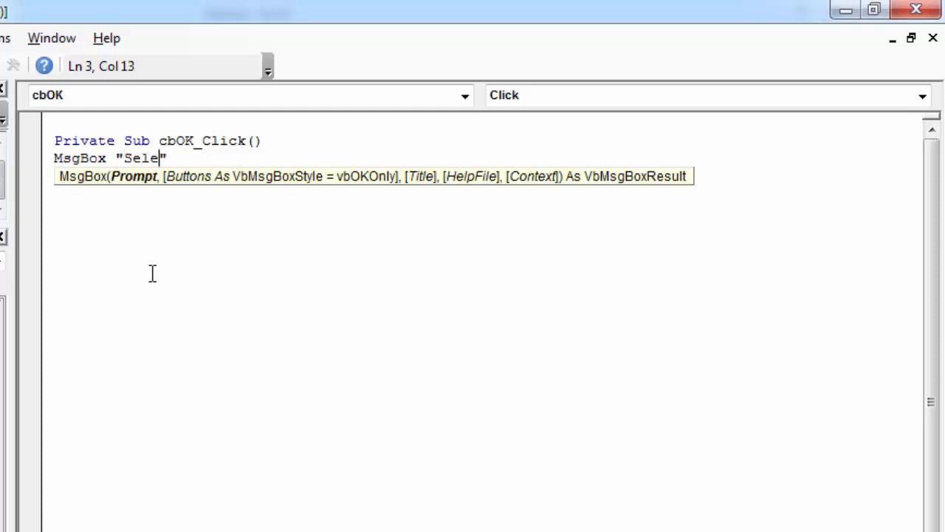
type("cted Valu")
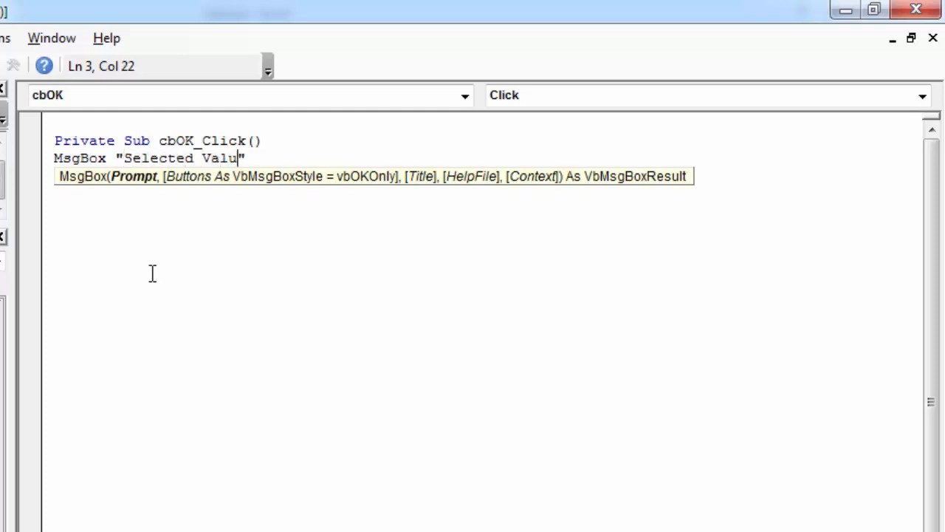
type("e: \"")
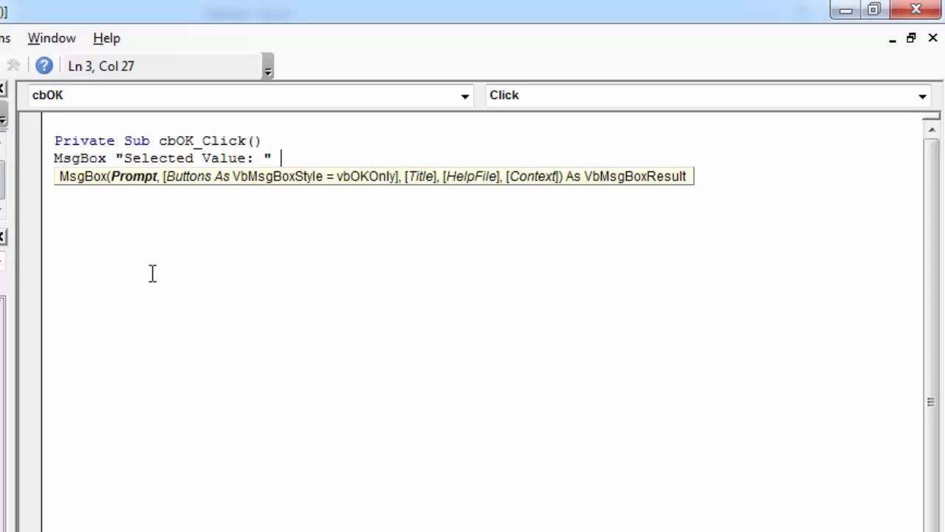
type("&")
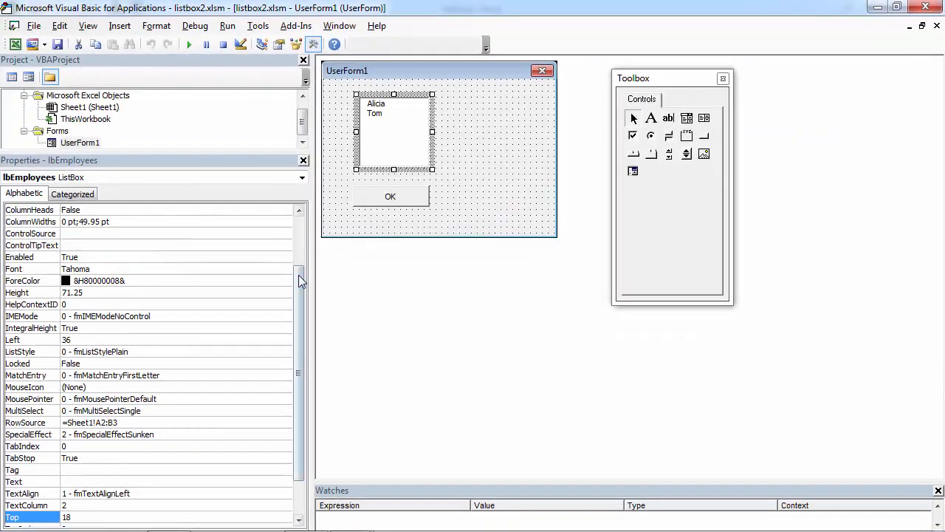
Finish the MsgBox line with lbEmployees.Value.
scroll("up", 3)
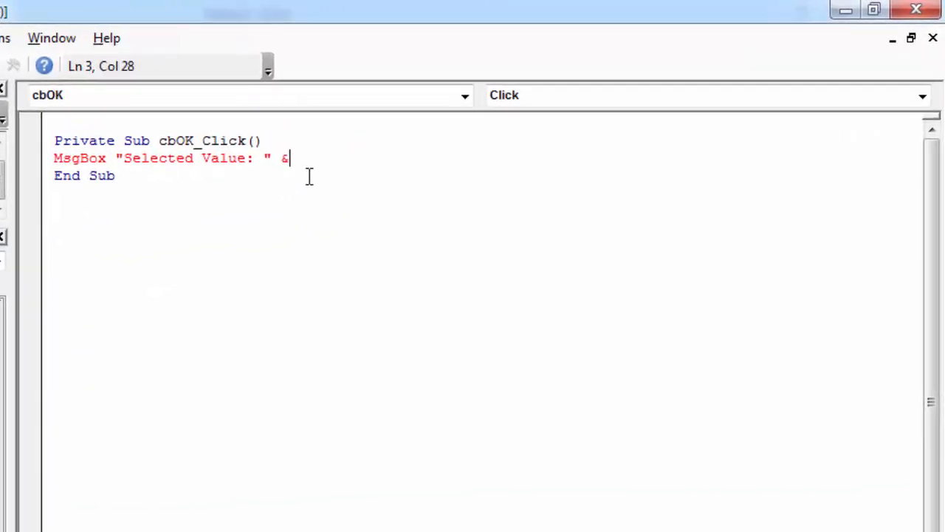
type("lbe")
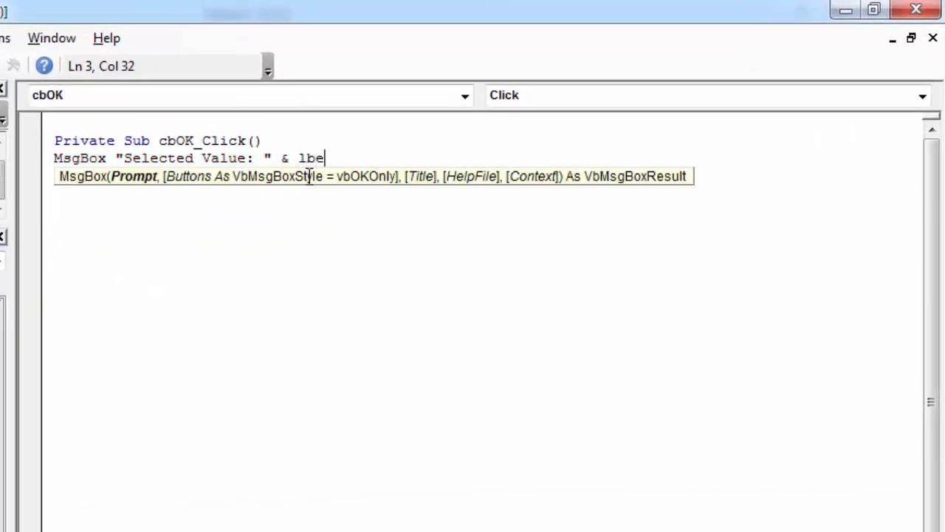
type("mploy")
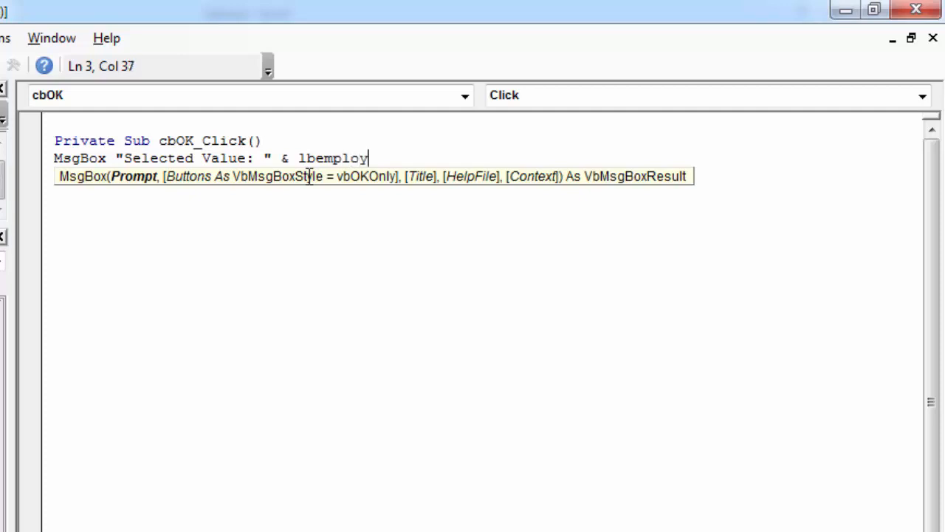
type("ees")
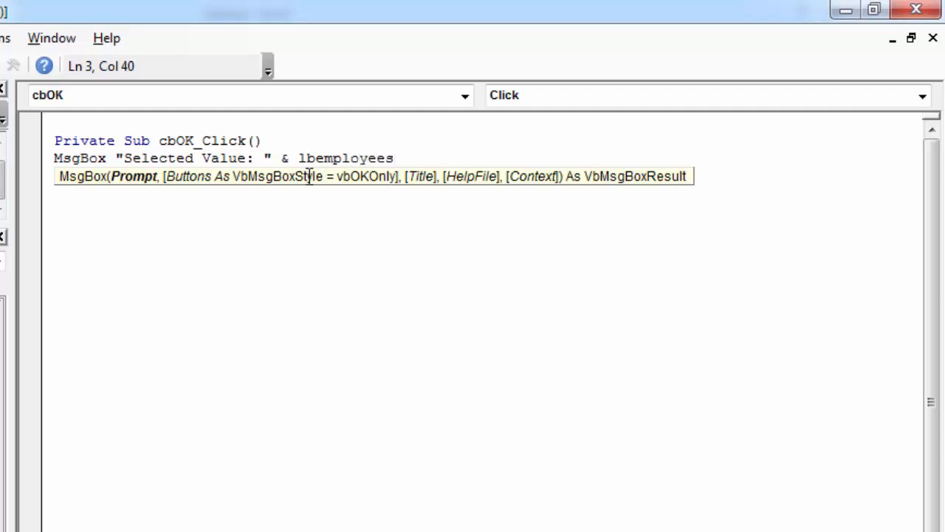
type(".v")
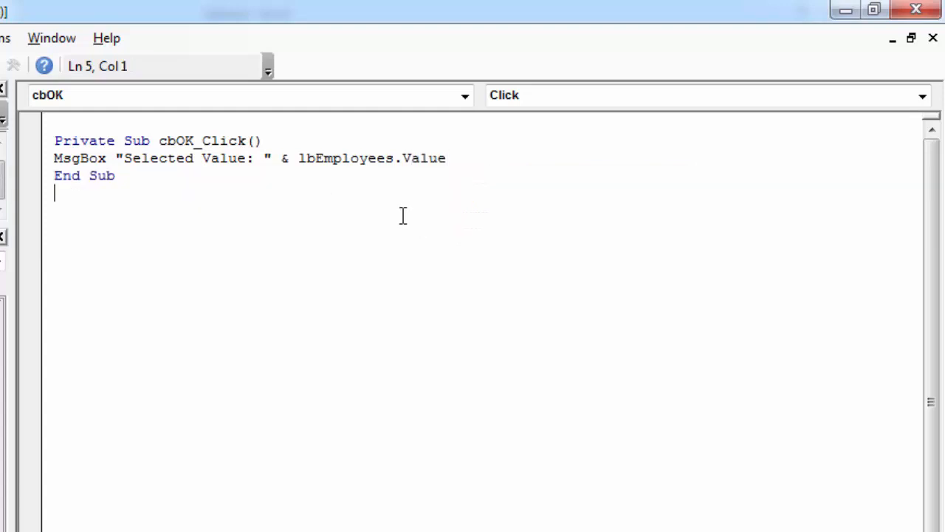
double_click(345, 158)
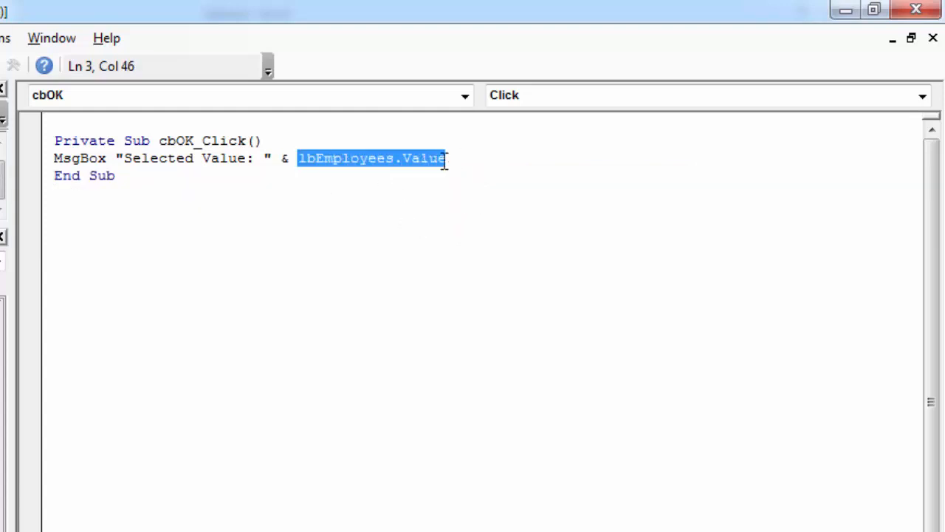
left_click(329, 140)
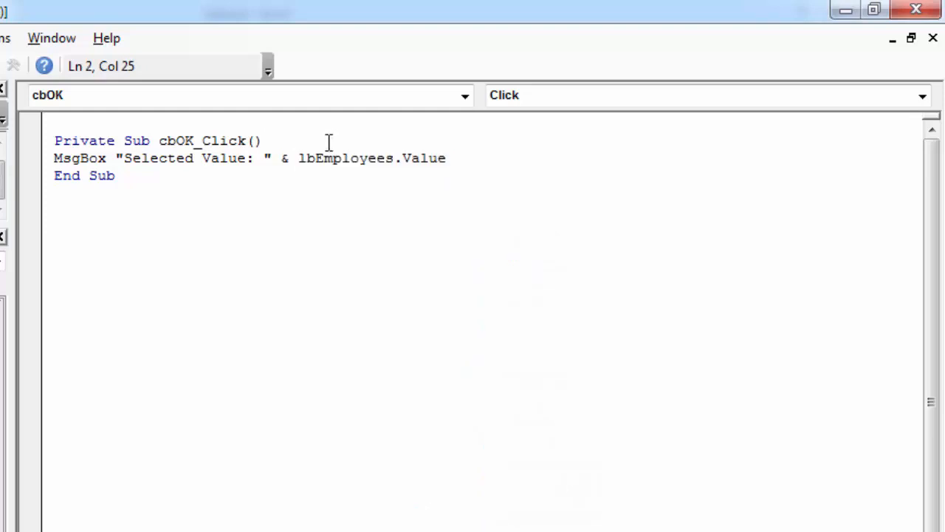
Wrap the MsgBox in If lbEmployees.Value <> "" Then … End If and run the form in Excel.
type("If")
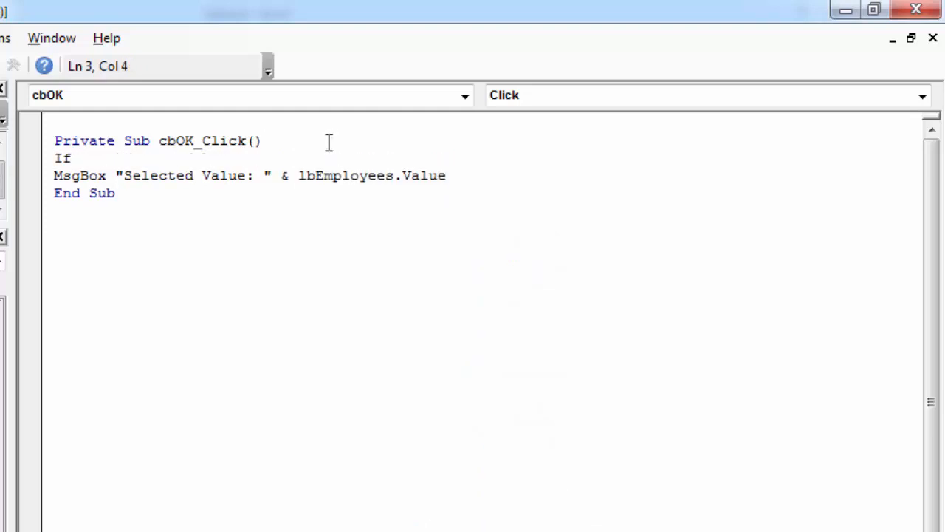
type("lbEmployees.Value")
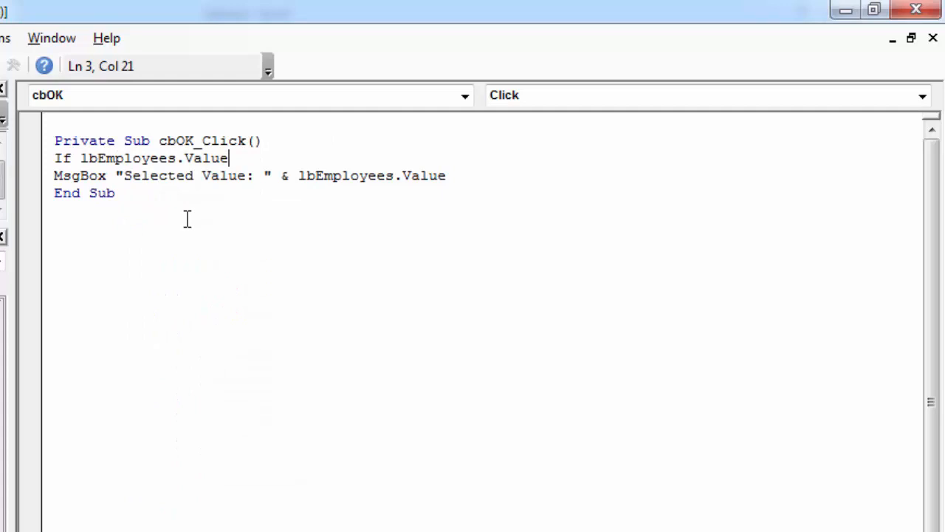
type("<>")
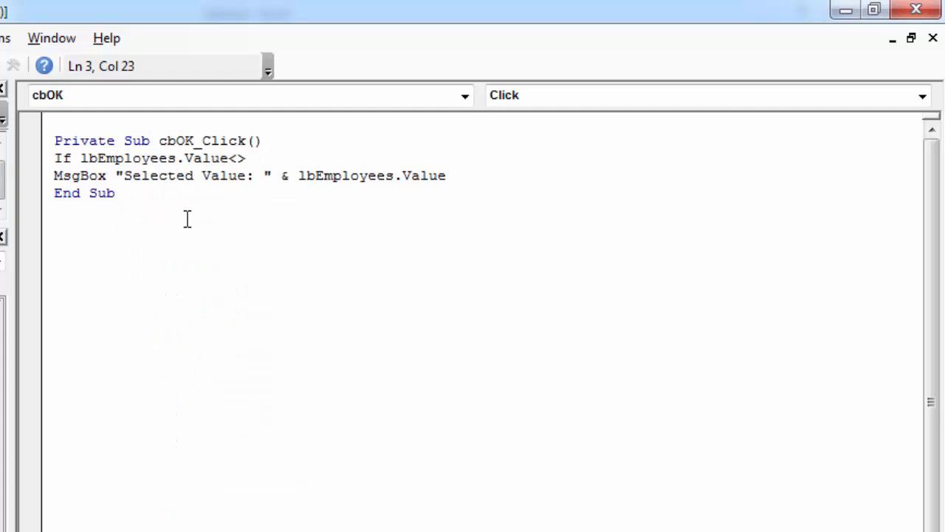
type("\"\"")
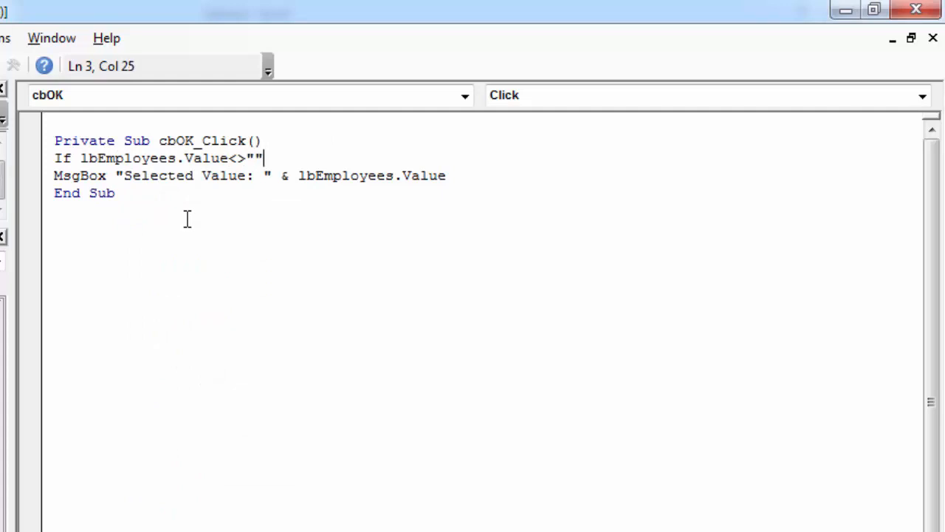
type("then")
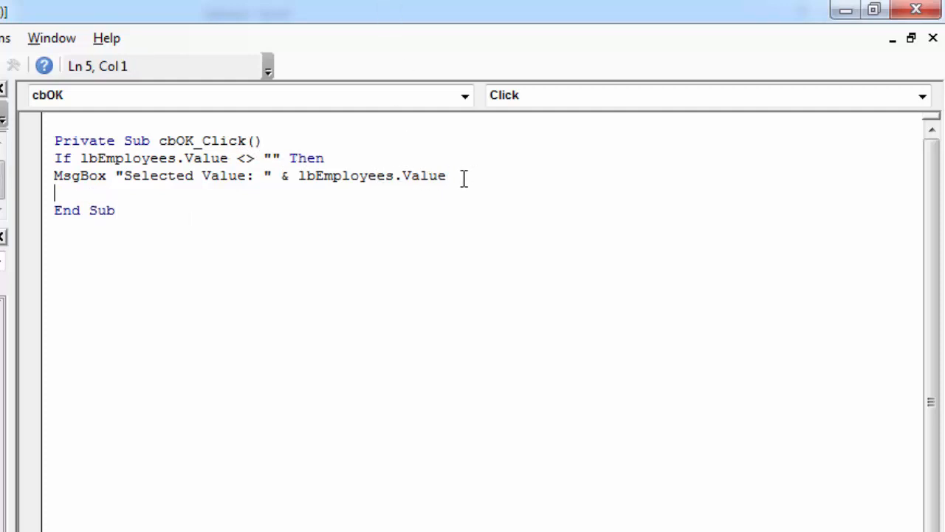
type("end if")
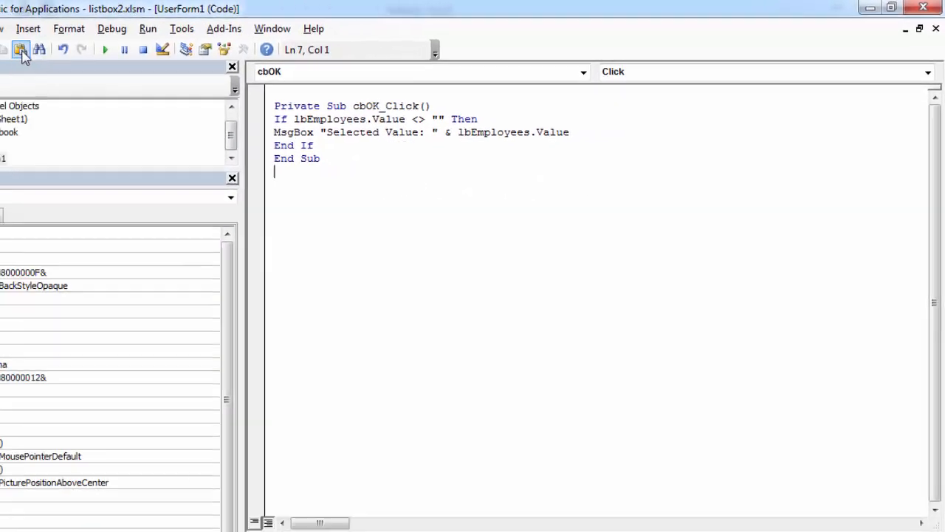
left_click(105, 49)
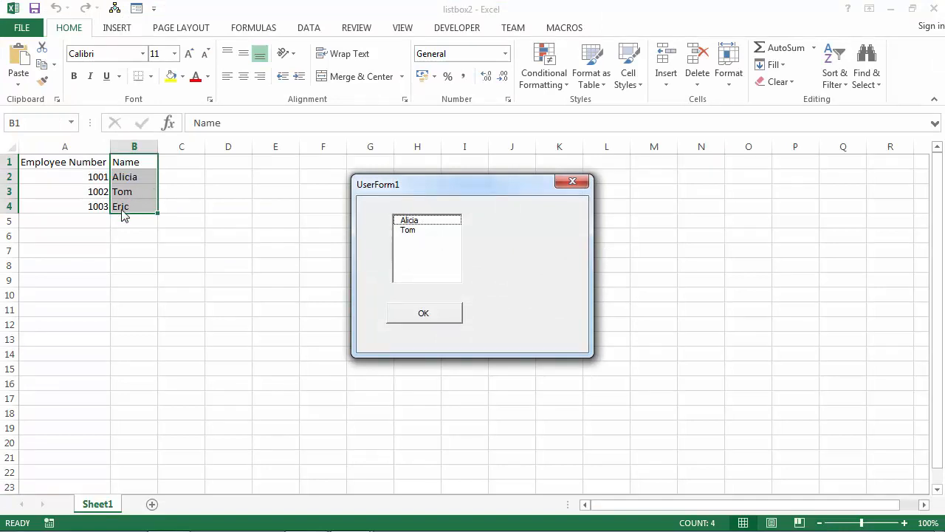
mouse_move(572, 181)
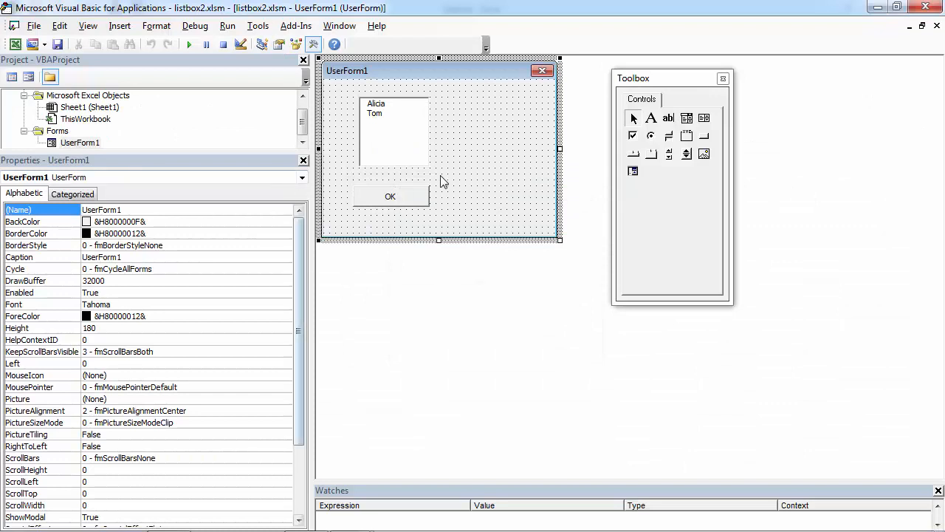
Change lbEmployees RowSource to =Sheet1!A2:B4 after checking the sheet, then rerun the form.
left_click(393, 133)
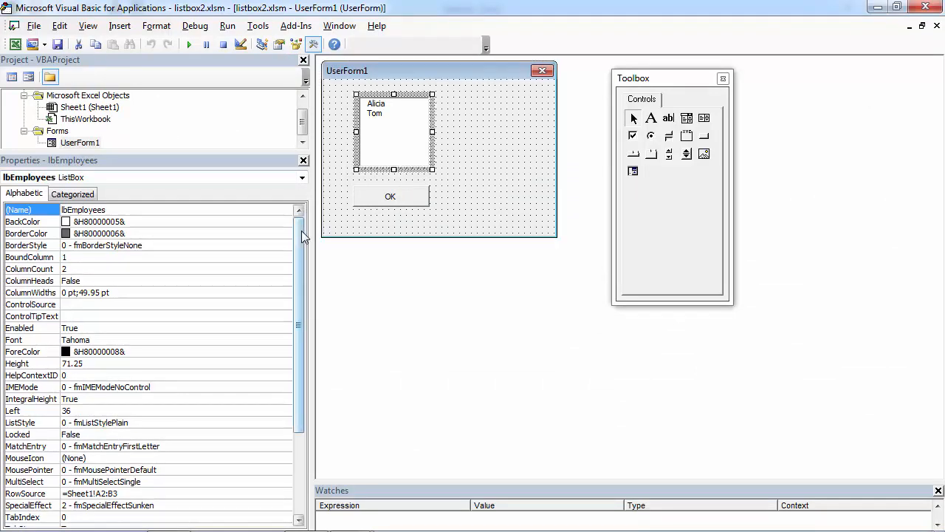
scroll("down", 3)
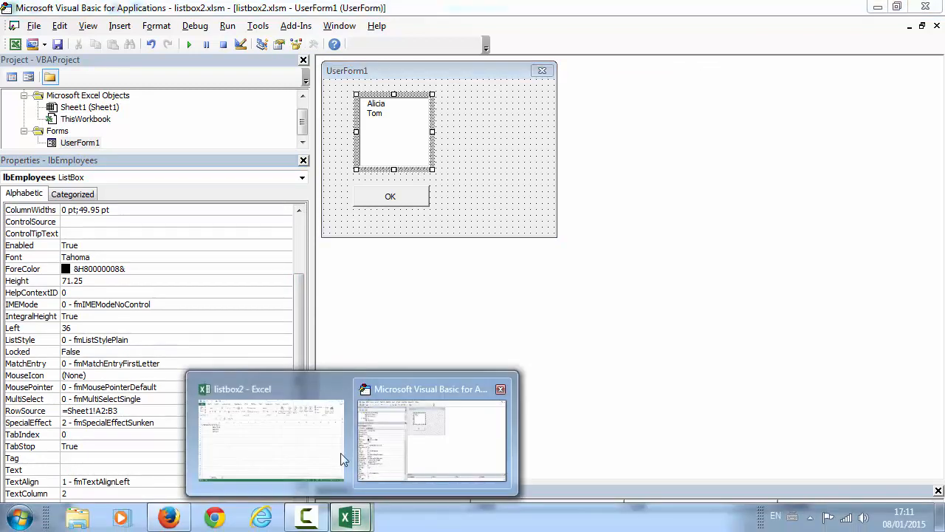
left_click(270, 439)
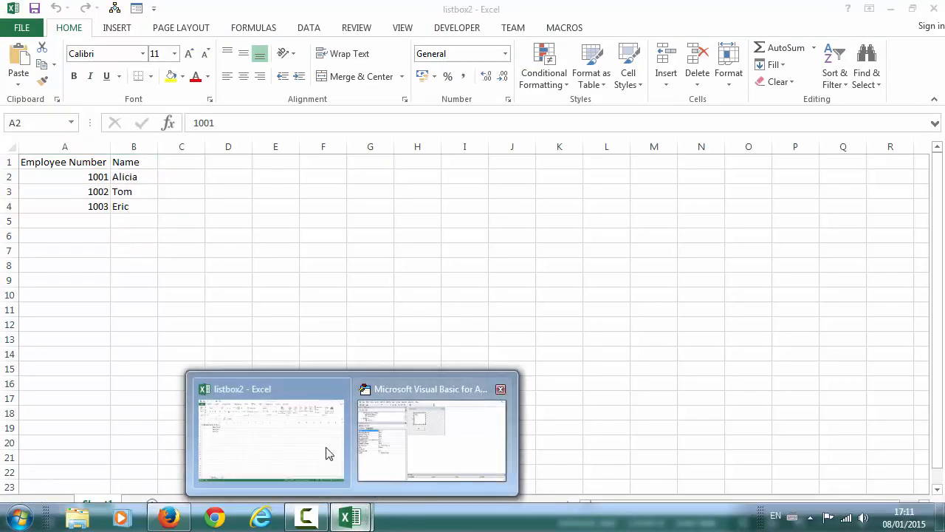
left_click(431, 435)
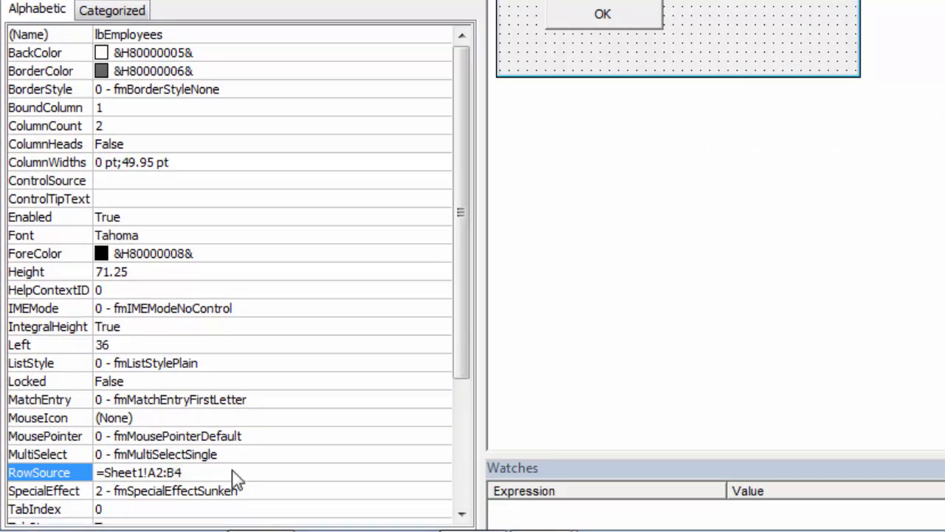
left_click(669, 35)
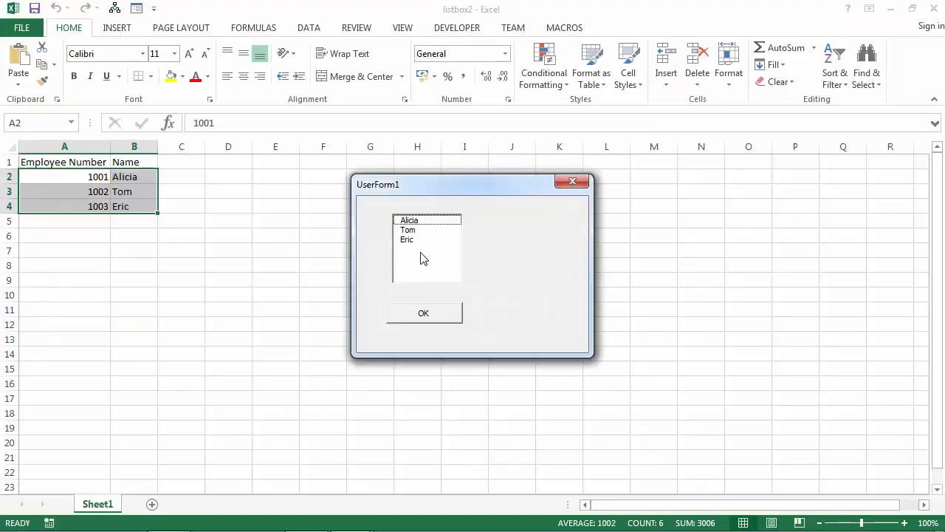
Pick Eric and confirm with OK to show "Selected Value: 1003".
left_click(407, 239)
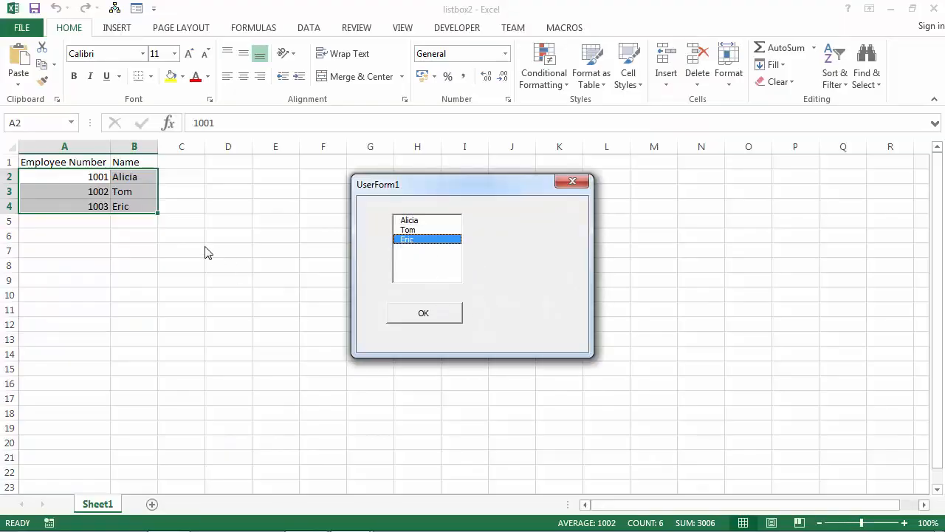
mouse_move(90, 214)
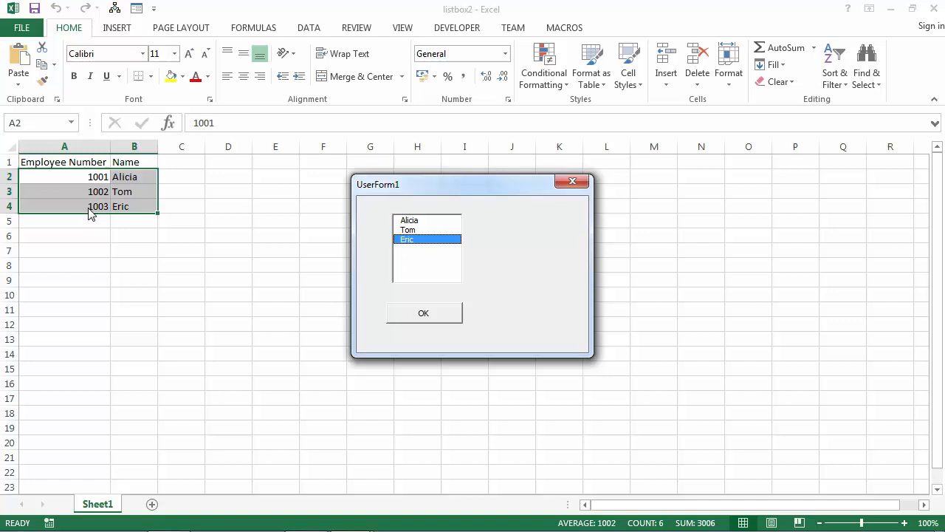
mouse_move(322, 305)
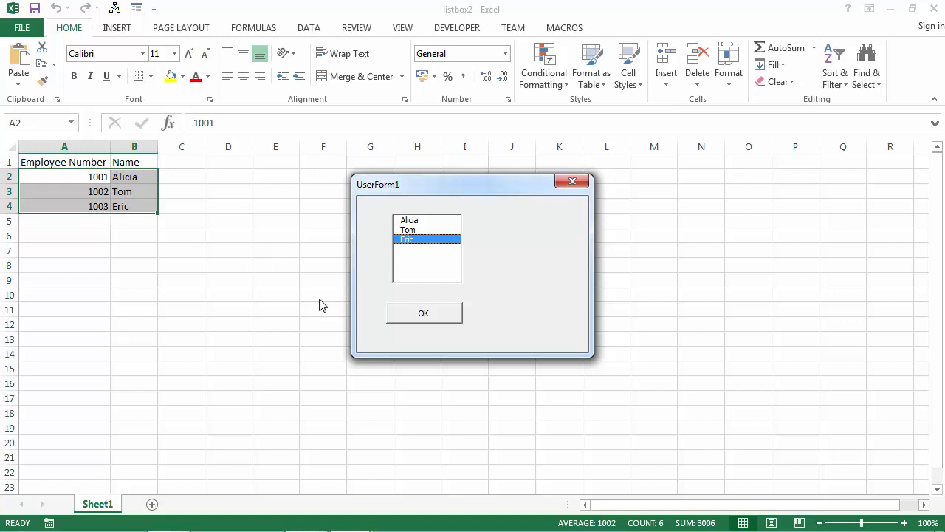
left_click(423, 312)
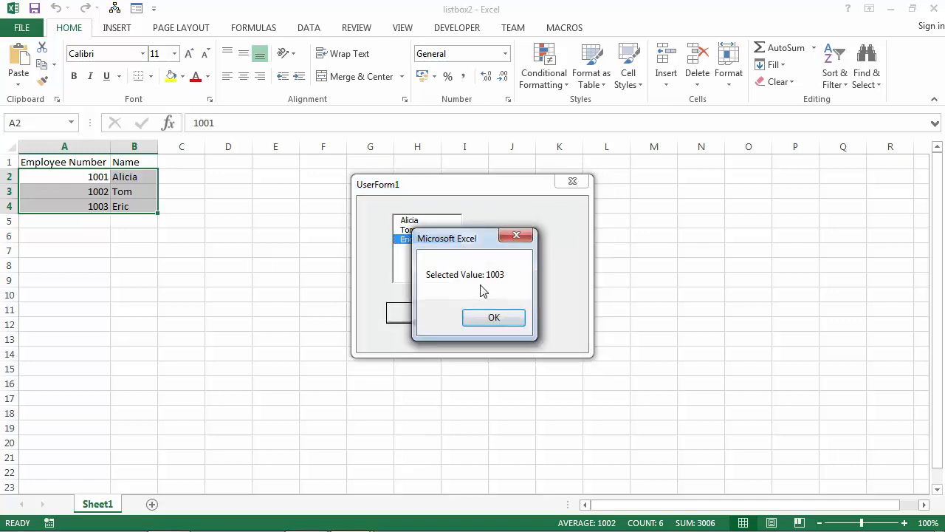